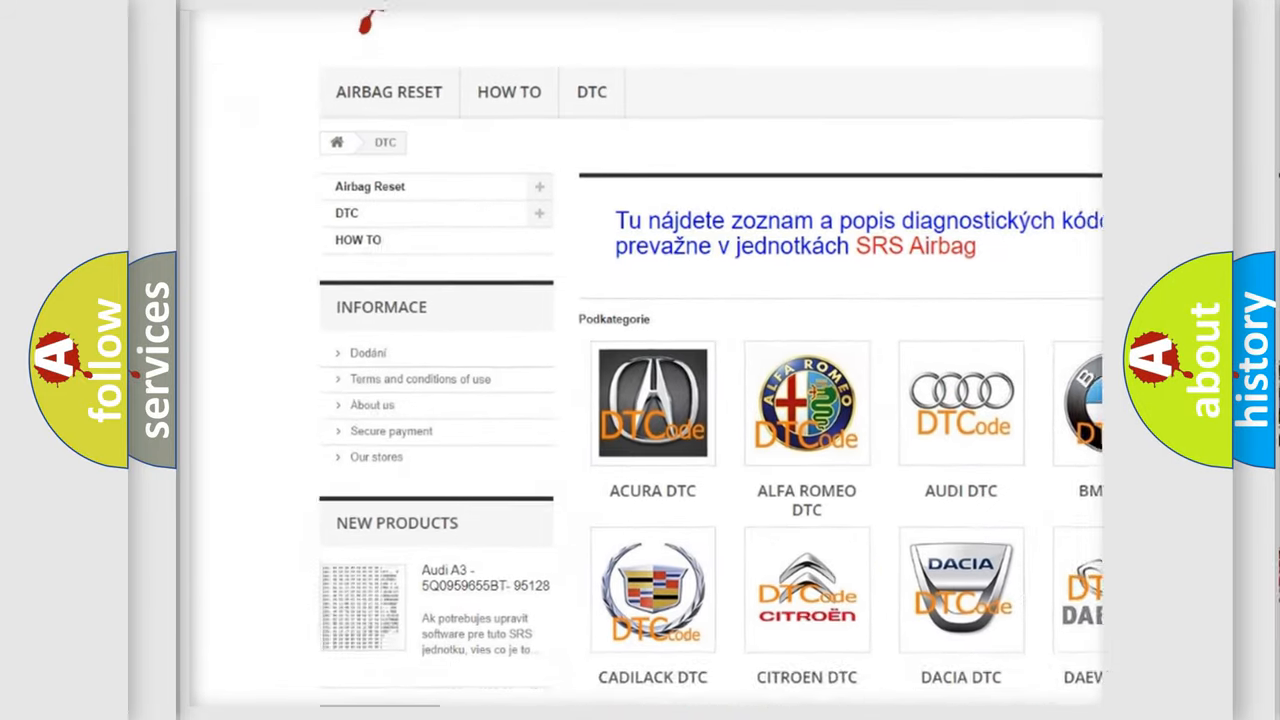
{"action": "scroll", "scroll_direction": "down", "scroll_amount": 3}
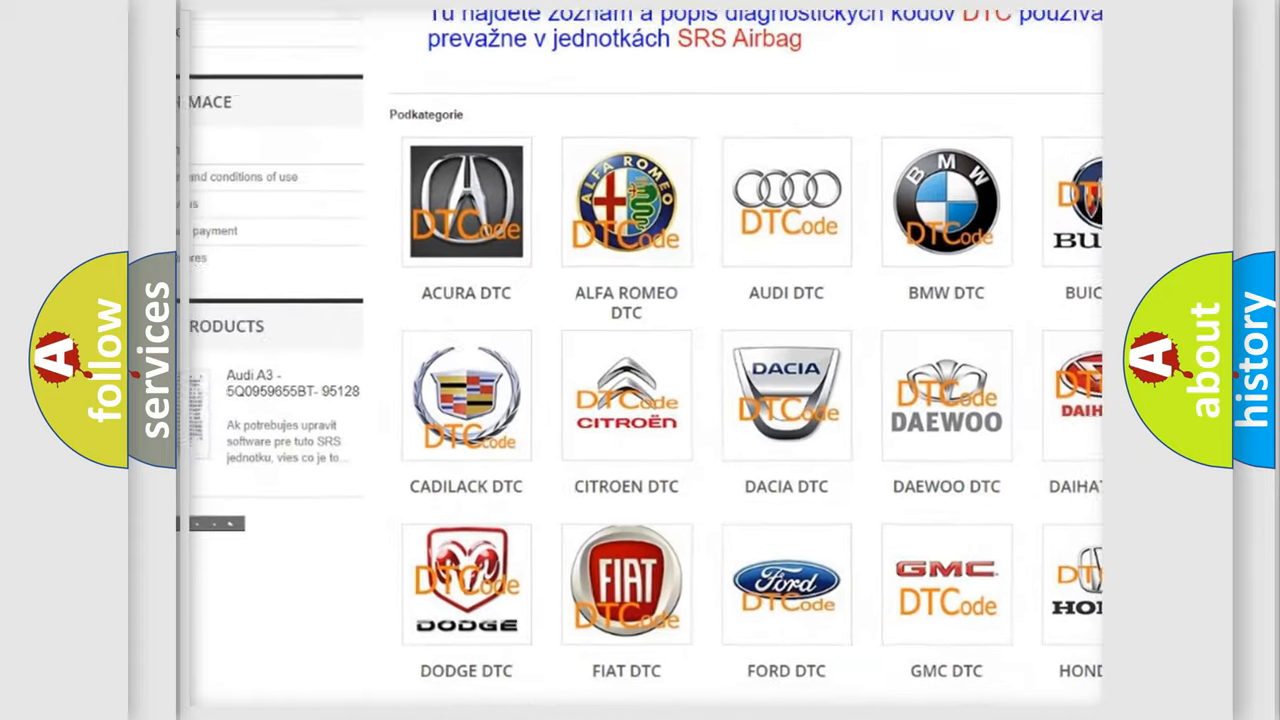
{"action": "scroll", "scroll_direction": "down", "scroll_amount": 3}
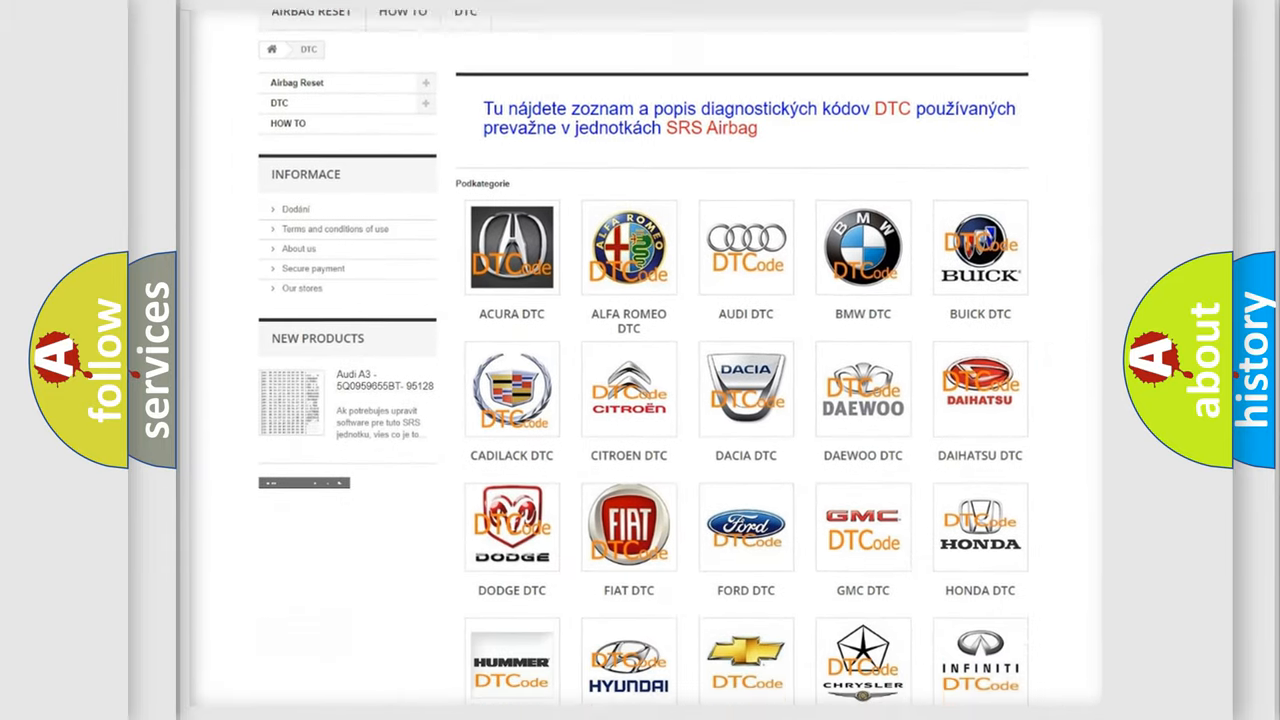
{"action": "scroll", "scroll_direction": "down", "scroll_amount": 3}
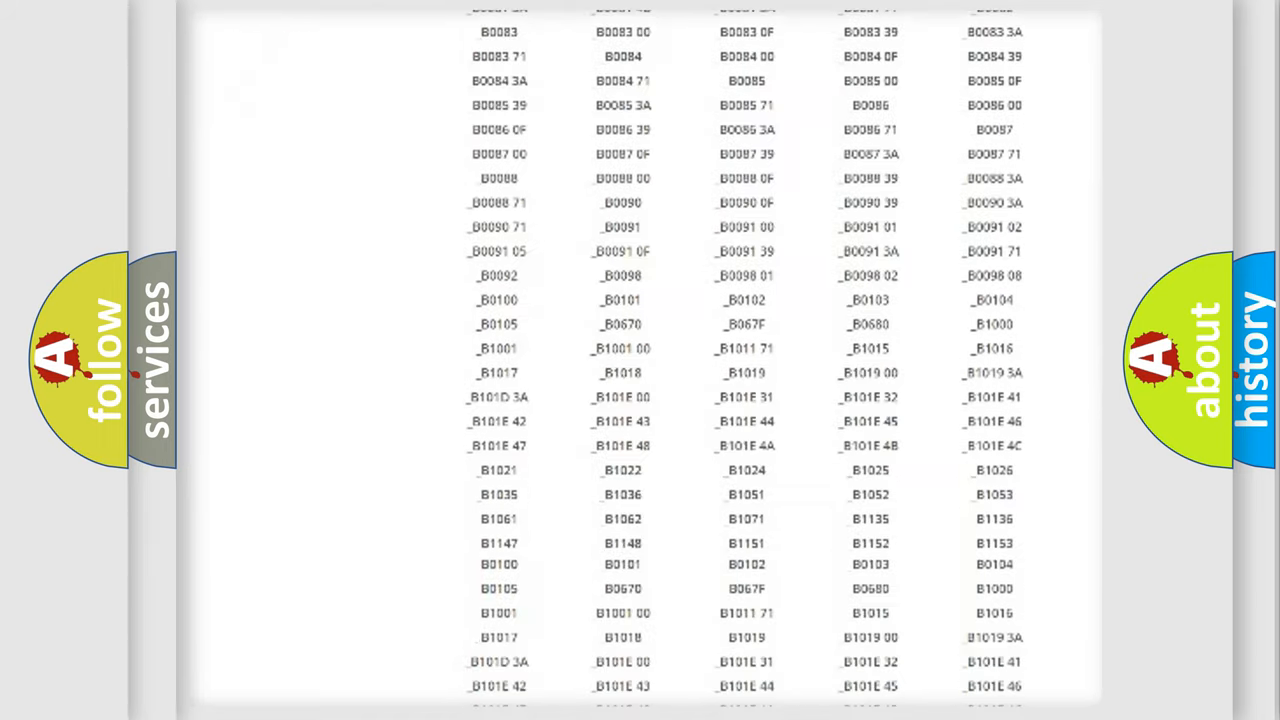
{"action": "scroll", "scroll_direction": "up", "scroll_amount": 3}
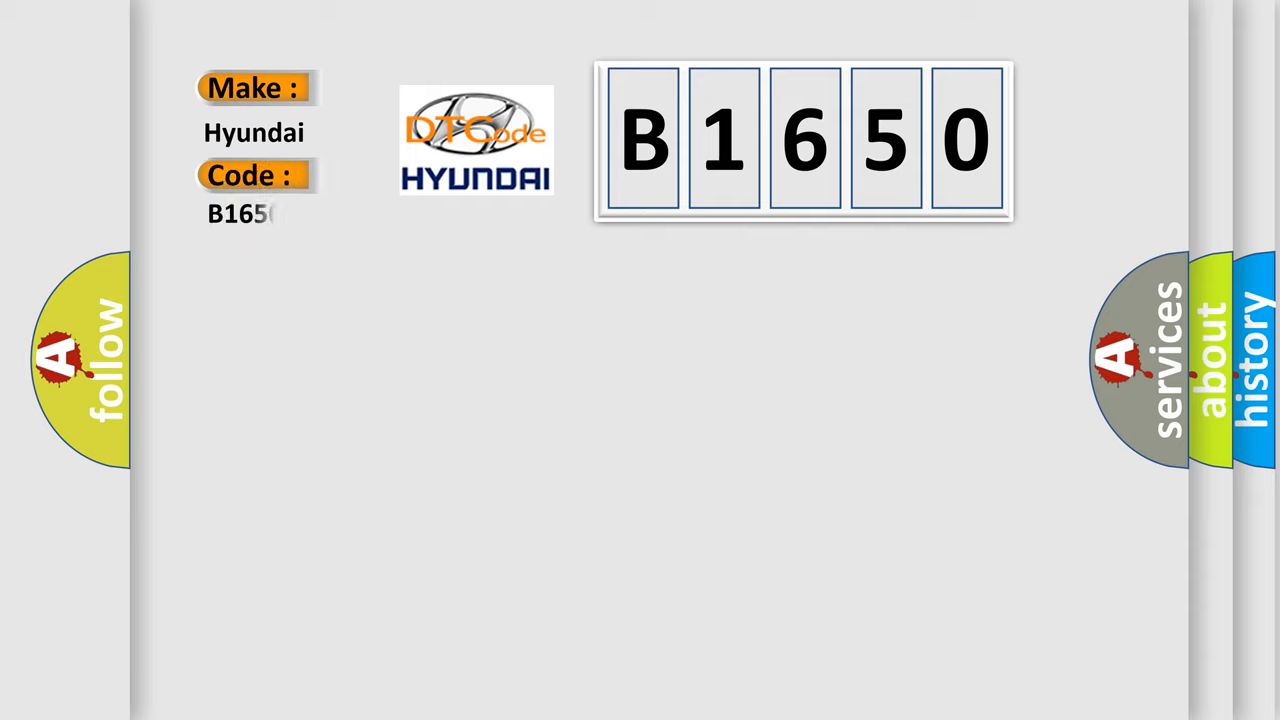
{"action": "type", "text": "0"}
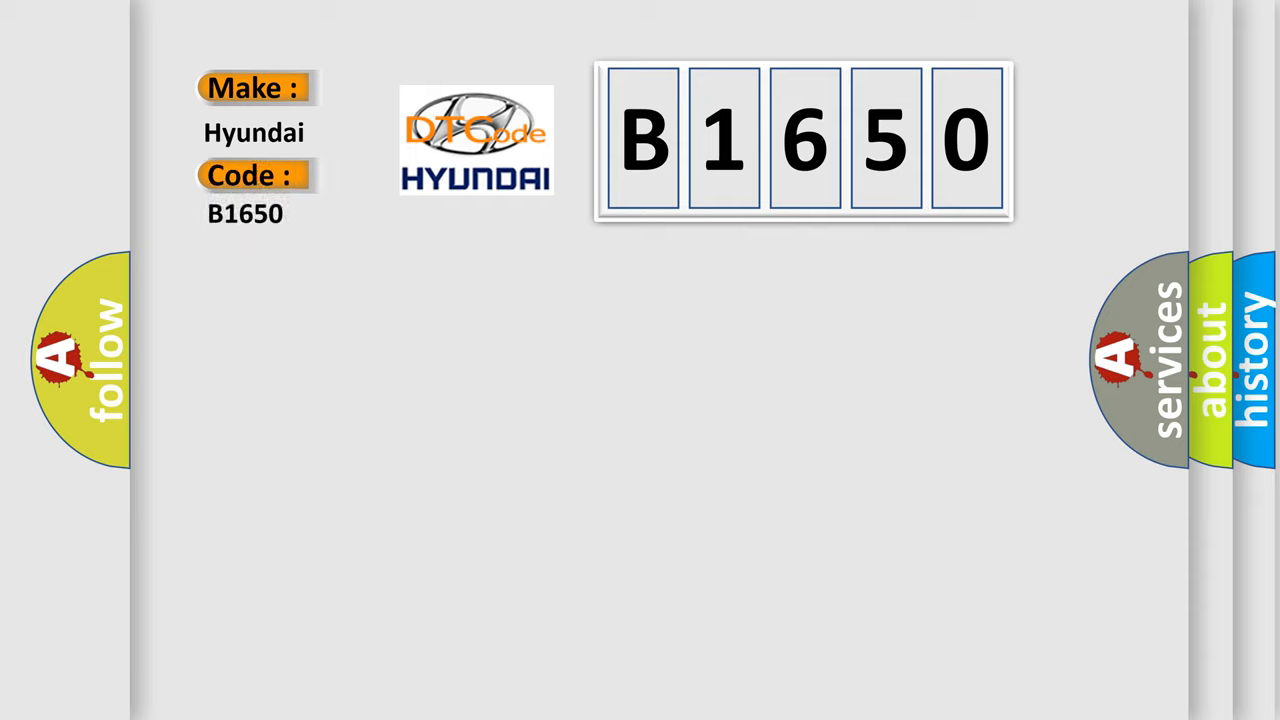